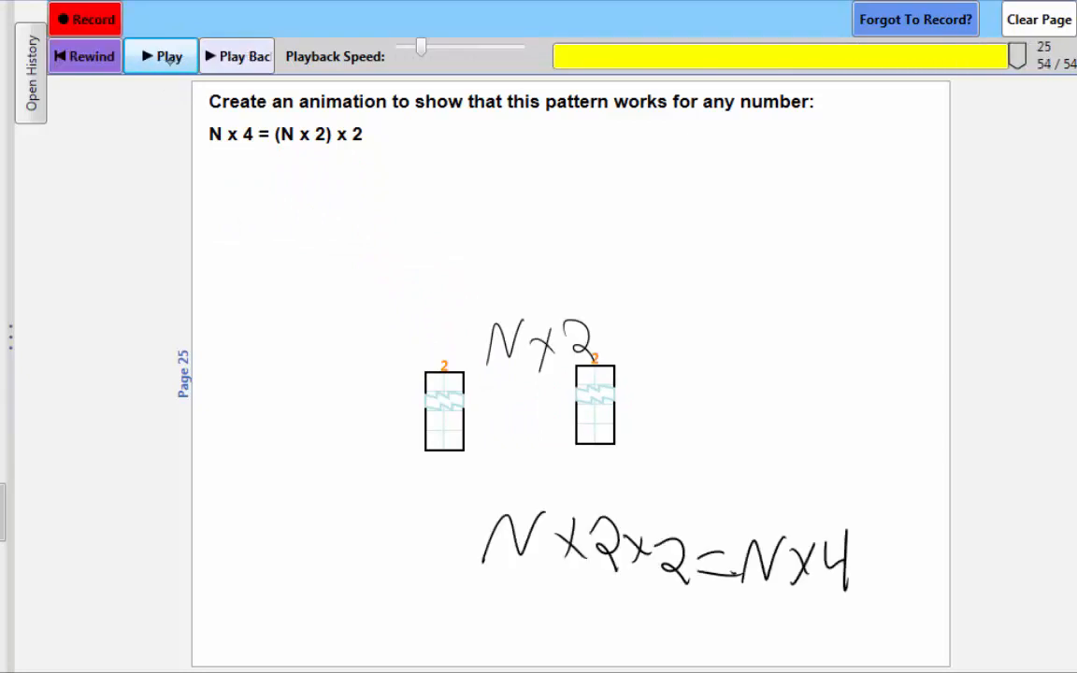
Replay the page 25 animation for N x 4 = (N x 2) x 2, then advance to page 26
left_click(166, 56)
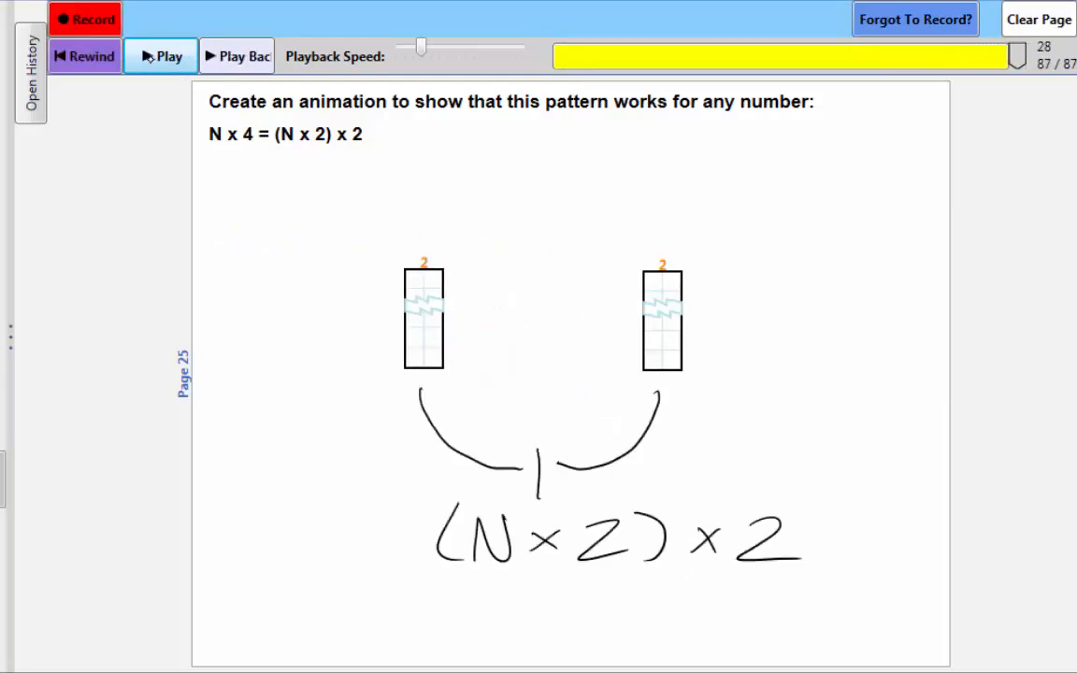
left_click(161, 56)
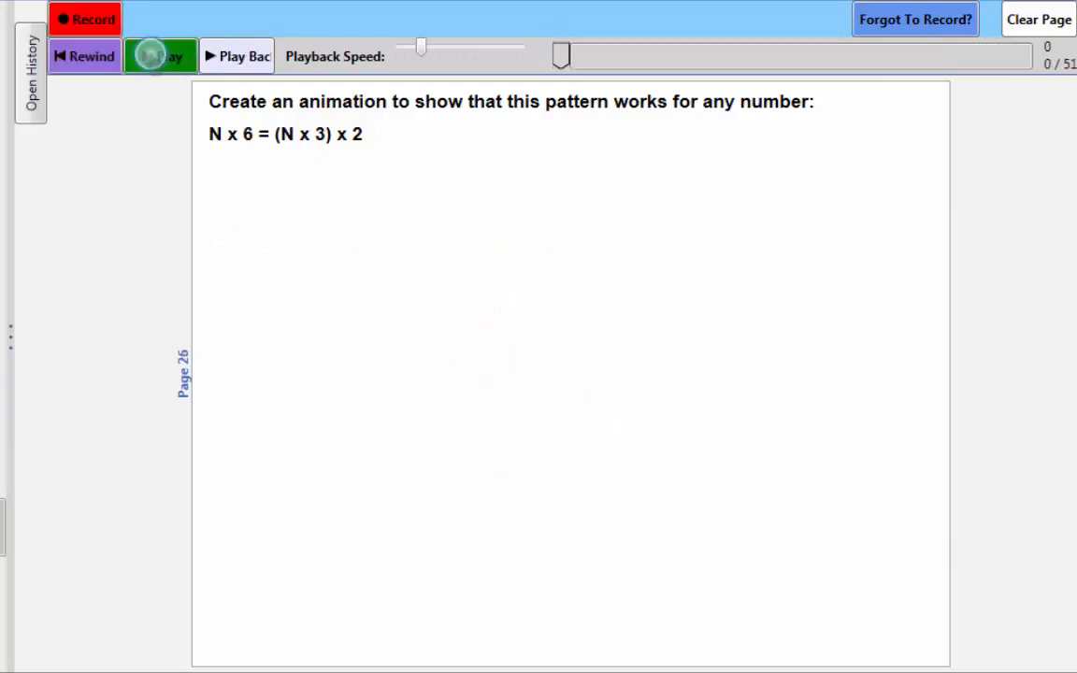
Replay the page 26 animation, then create a 6-rows-by-N-columns array on page 33
left_click(161, 56)
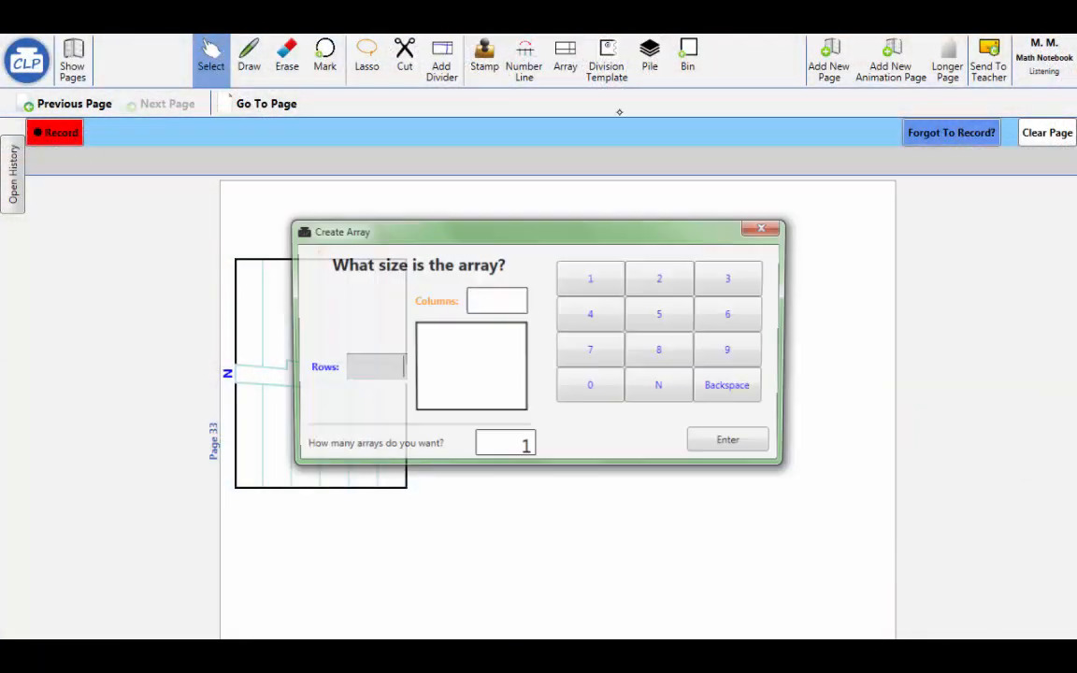
left_click(729, 313)
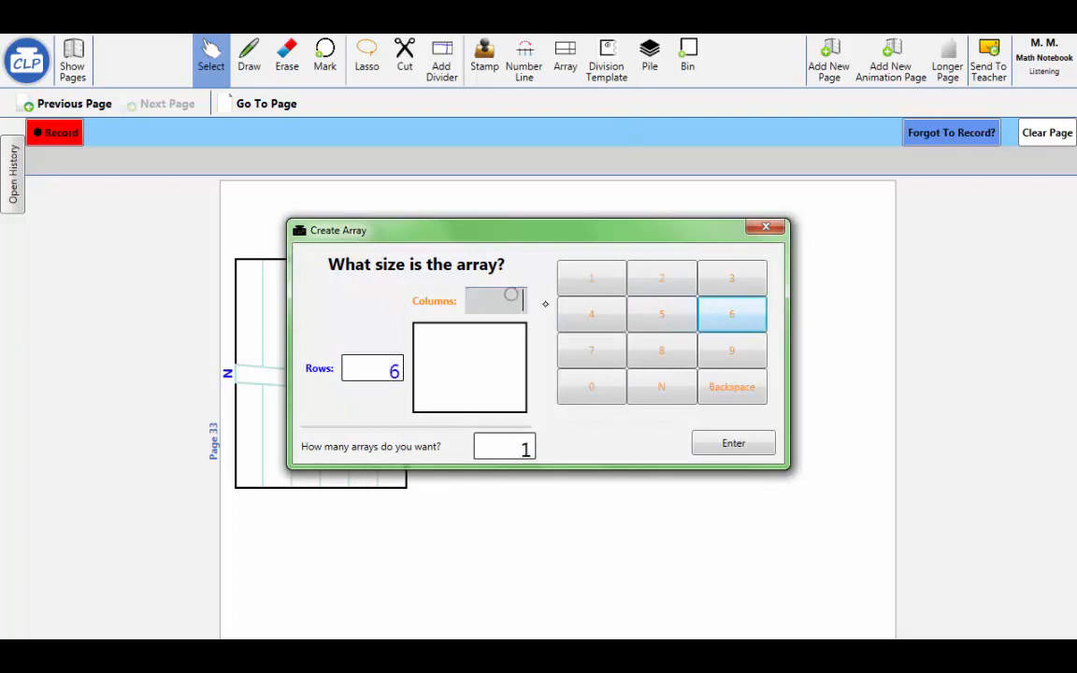
left_click(733, 442)
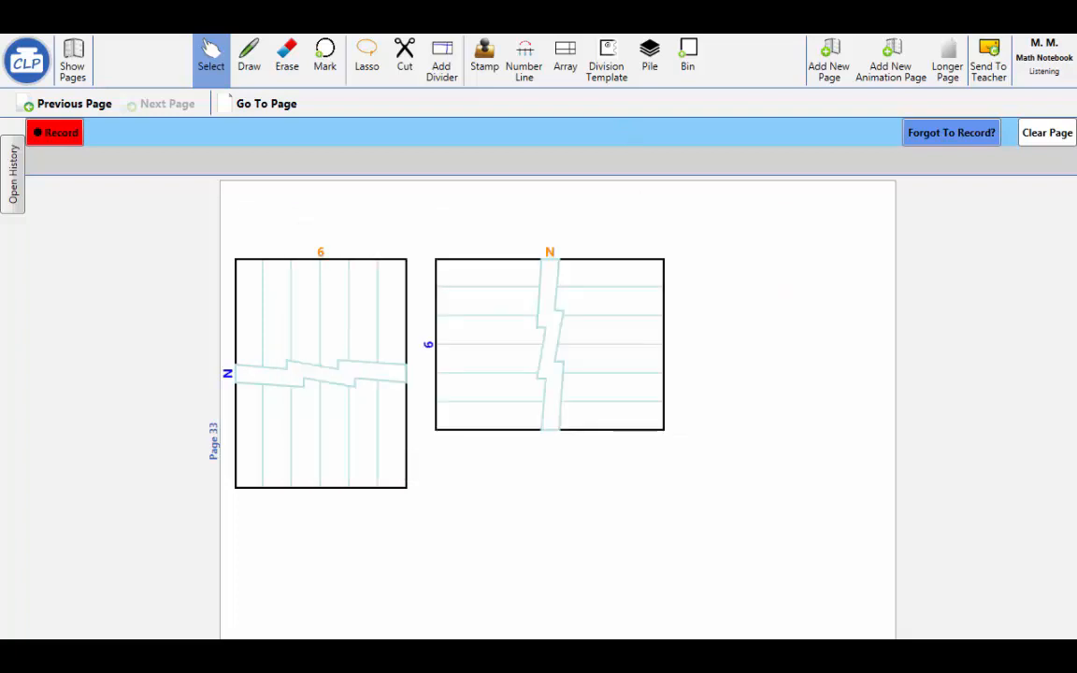